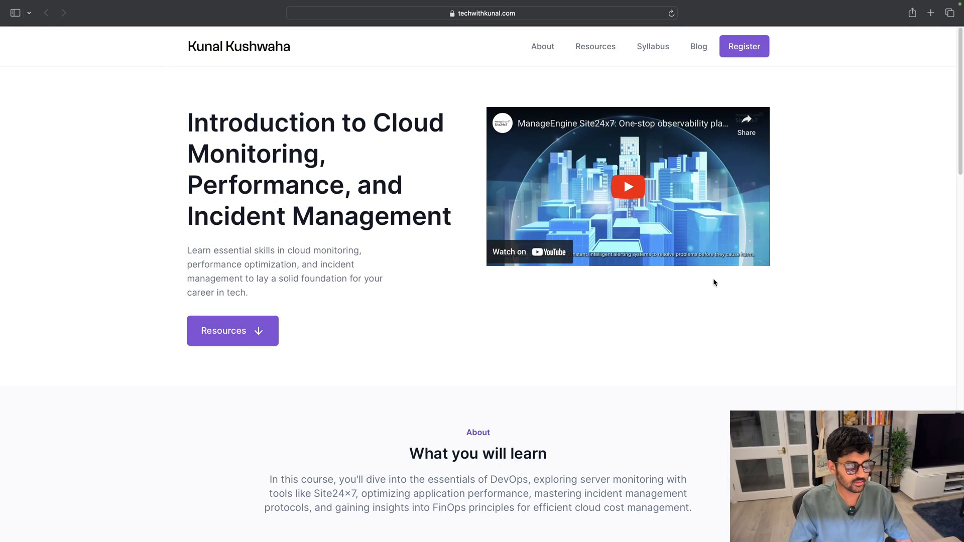
mouse_move(270, 190)
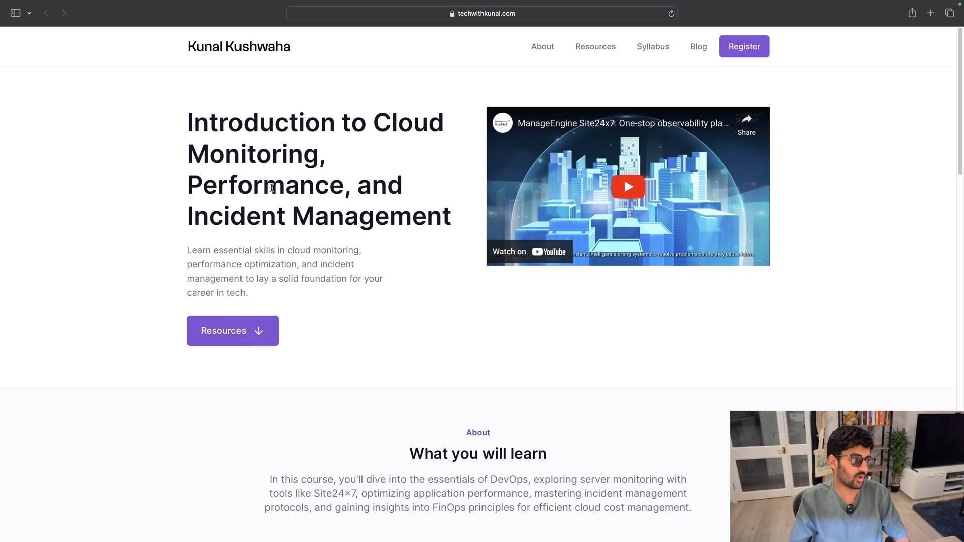
mouse_move(525, 384)
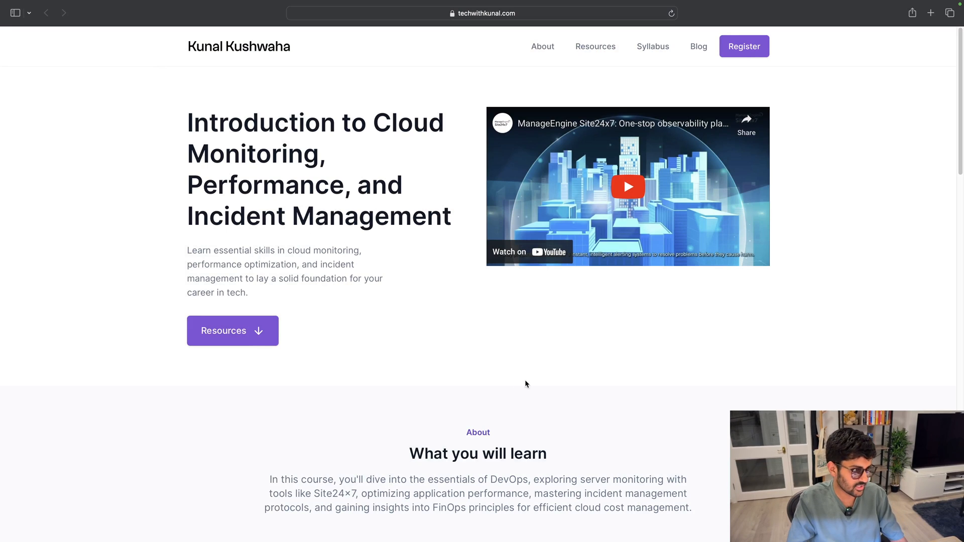
mouse_move(352, 264)
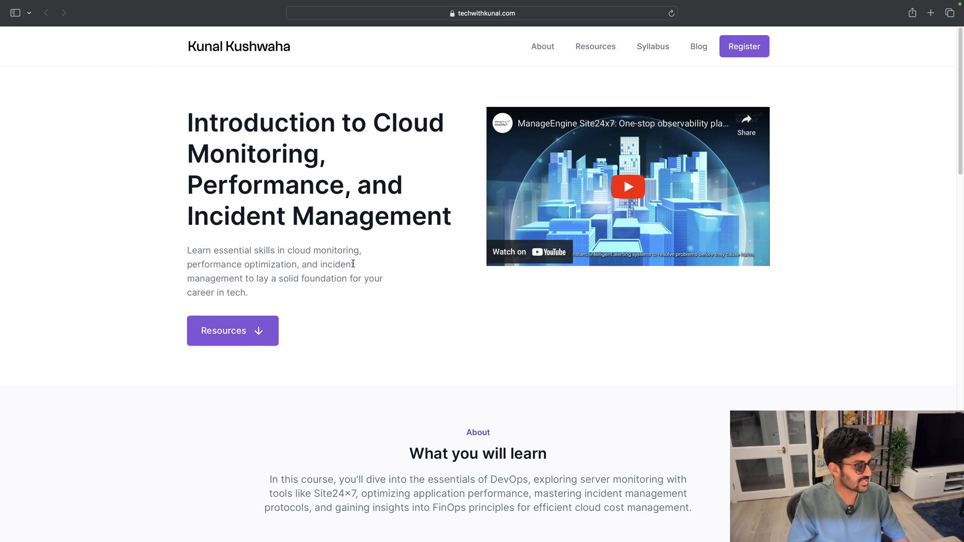
mouse_move(301, 296)
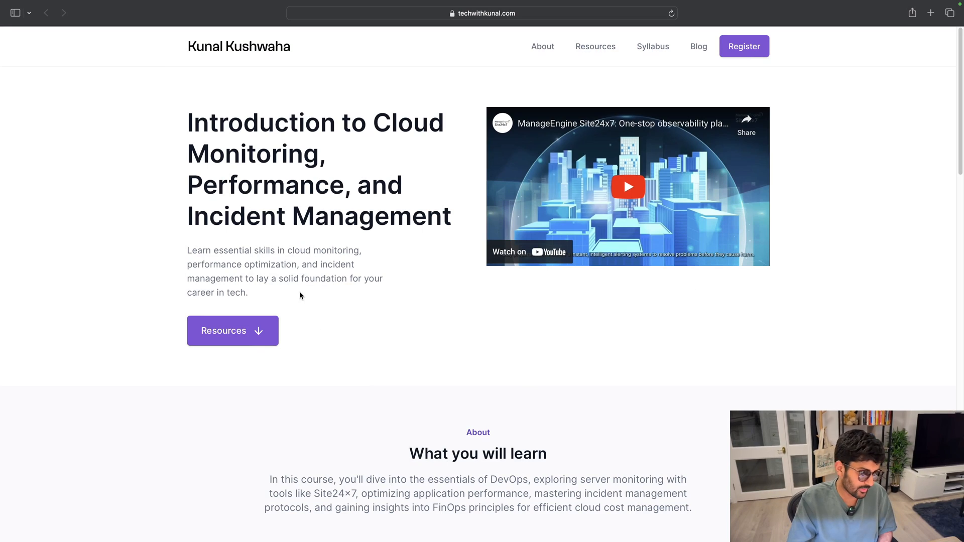
mouse_move(498, 337)
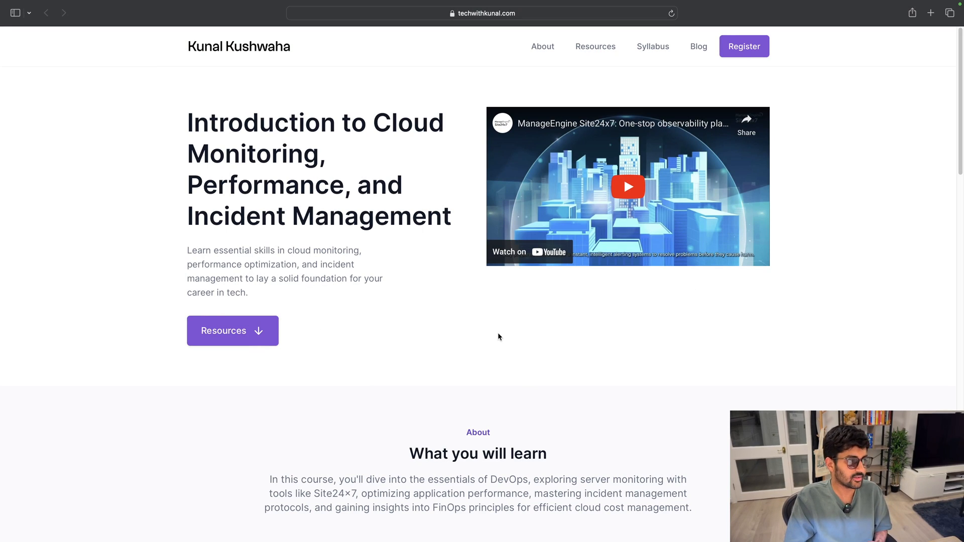
Step: Scroll past the hero to the About and Resources sections of the course page
scroll(down, 3)
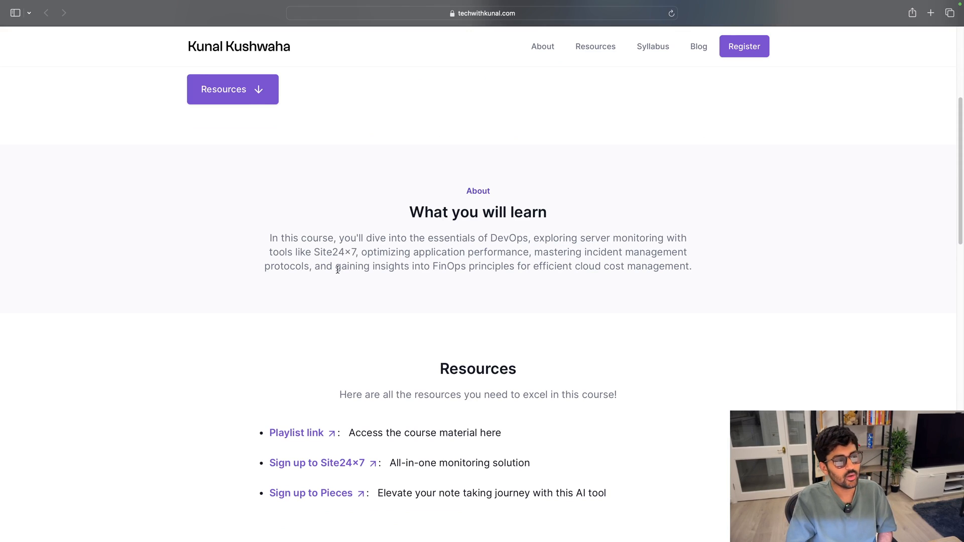
mouse_move(382, 276)
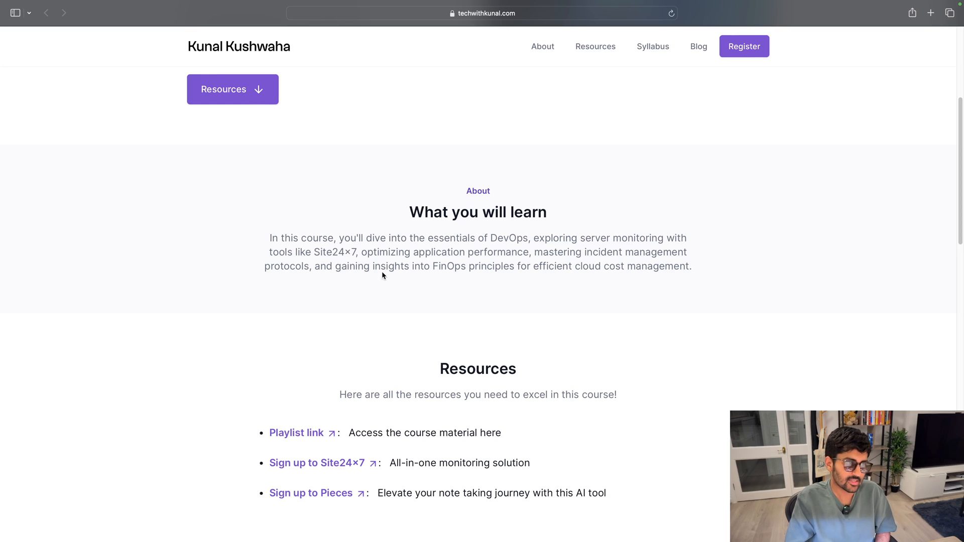
mouse_move(514, 340)
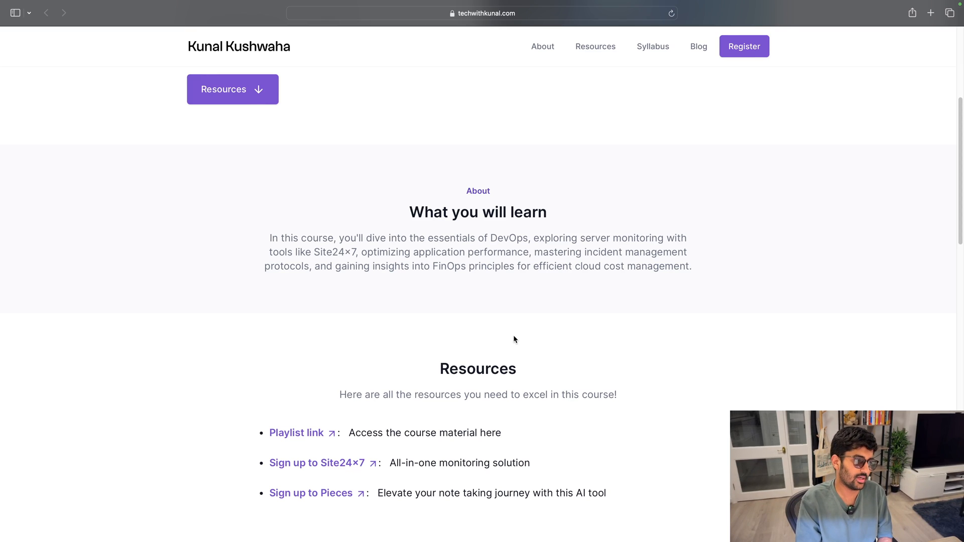
mouse_move(492, 336)
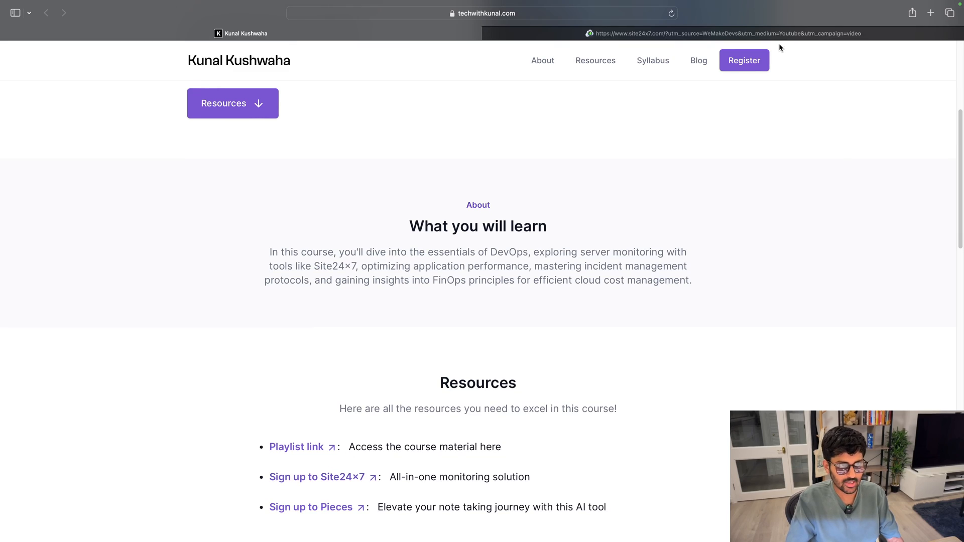
Step: View the Site24x7 homepage and browse its All-in-One Monitoring Solution and Features Overview sections
click(316, 476)
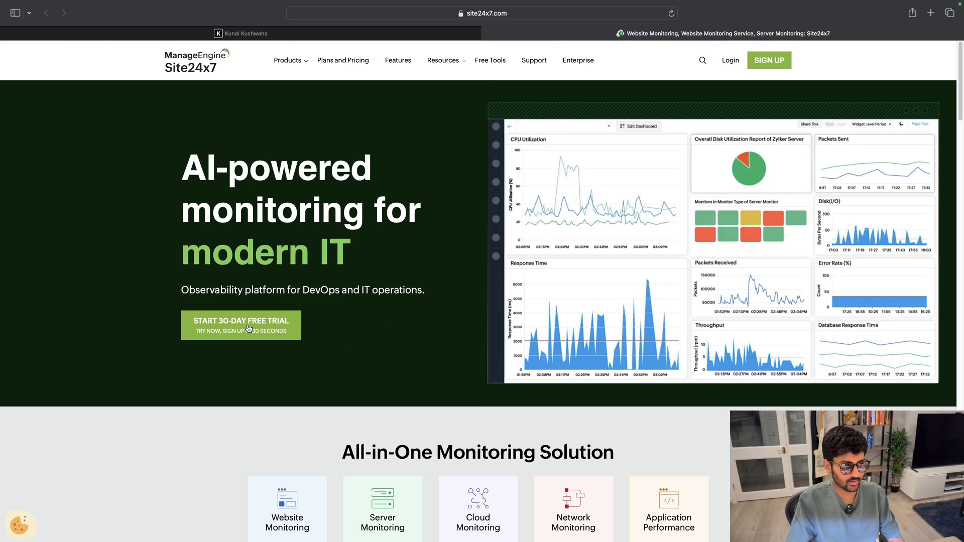
scroll(down, 3)
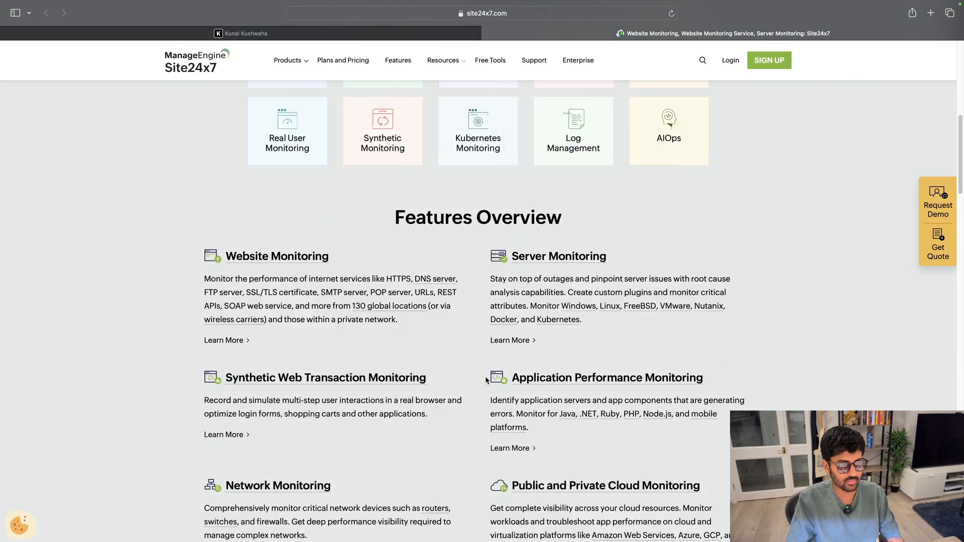
scroll(up, 3)
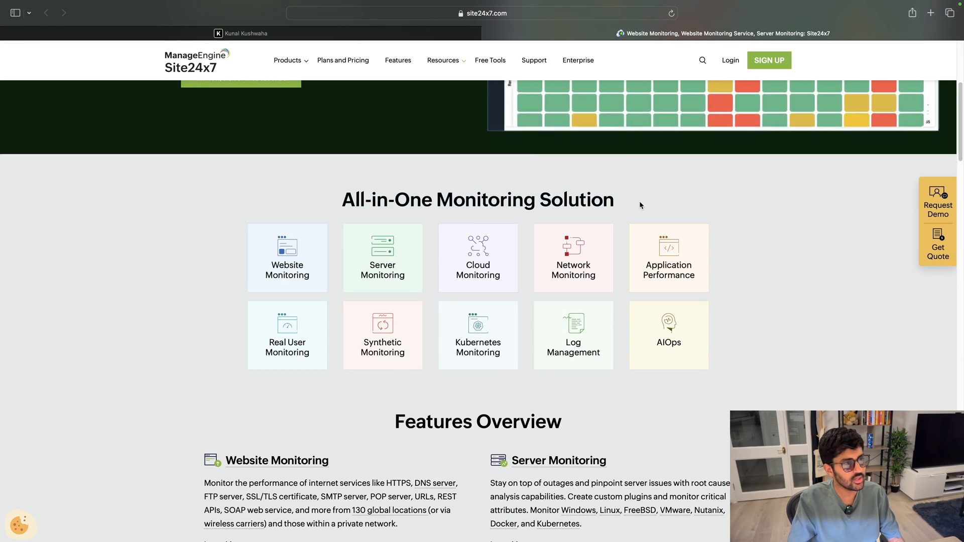
mouse_move(406, 396)
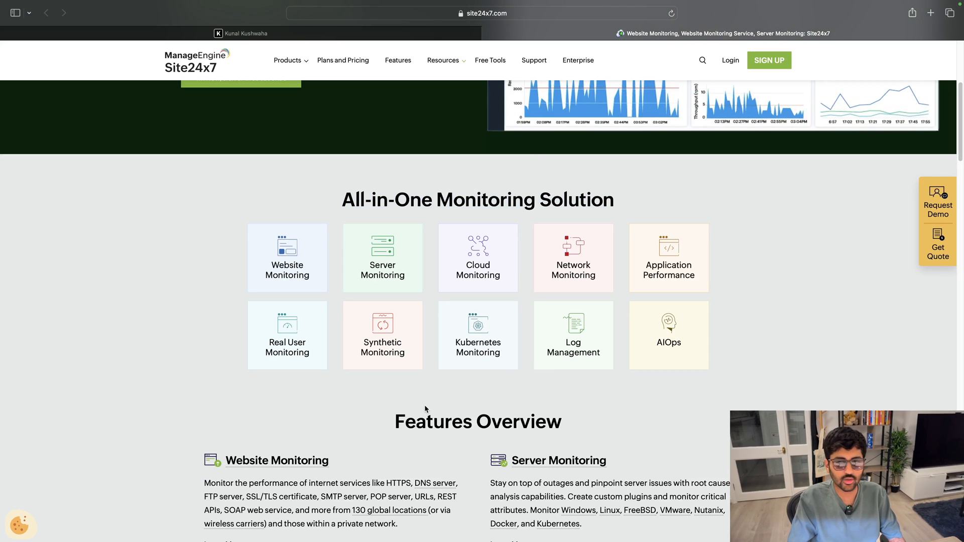
scroll(down, 3)
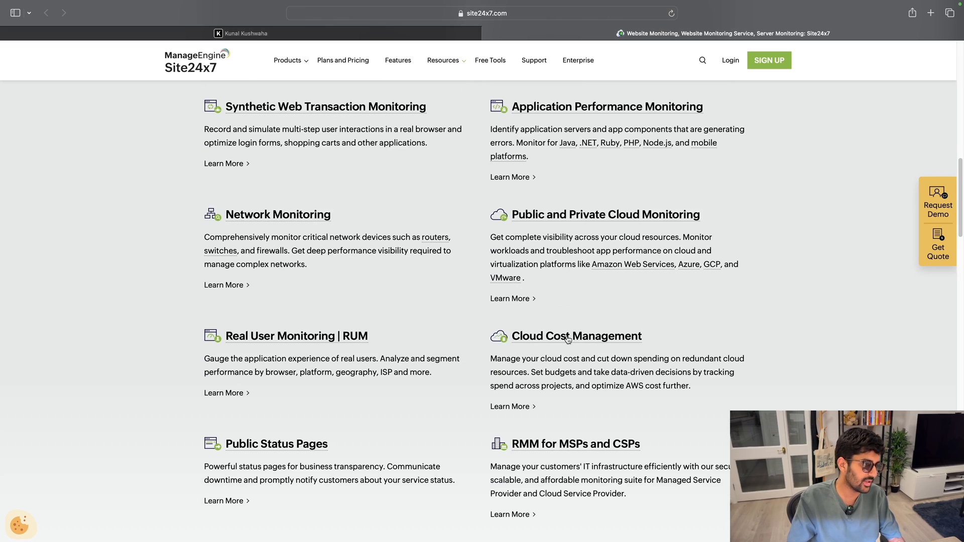
scroll(up, 3)
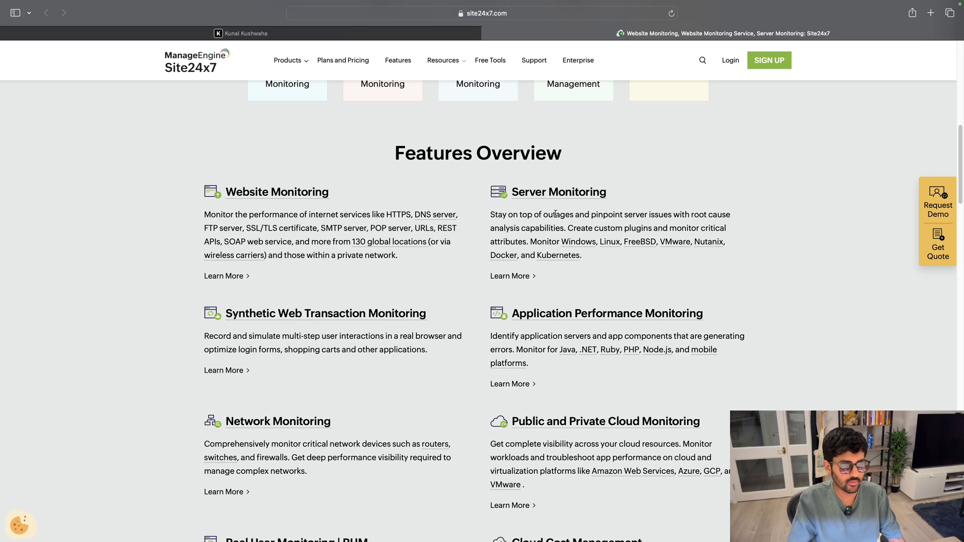
mouse_move(706, 320)
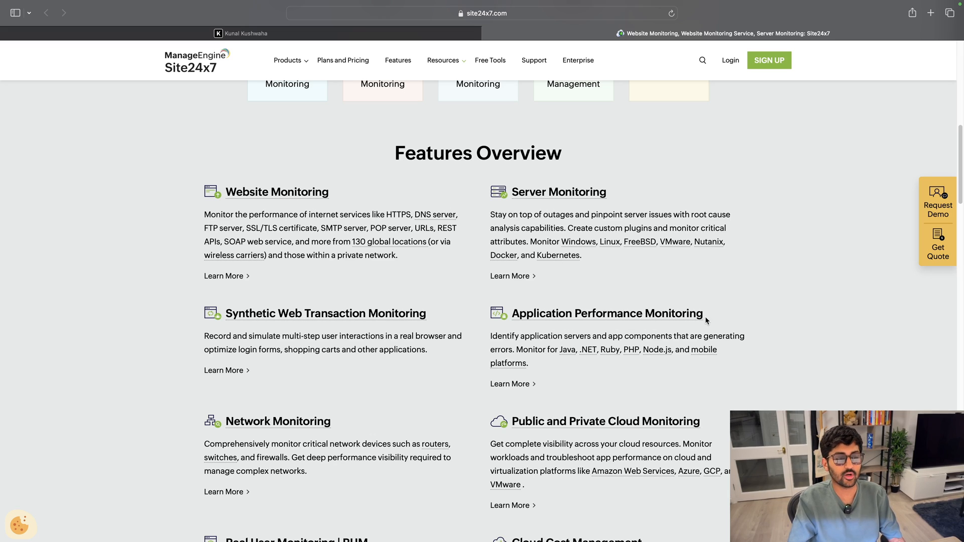
mouse_move(533, 60)
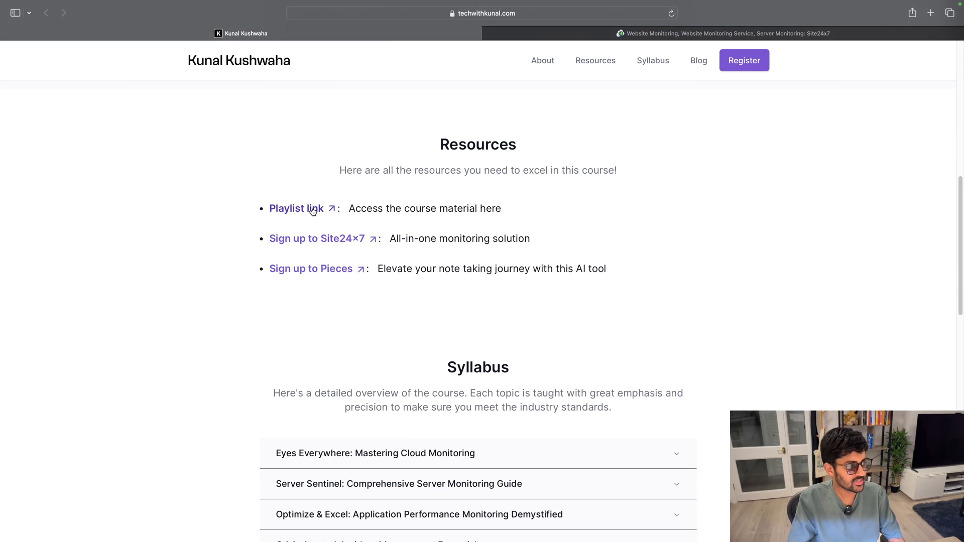
mouse_move(322, 300)
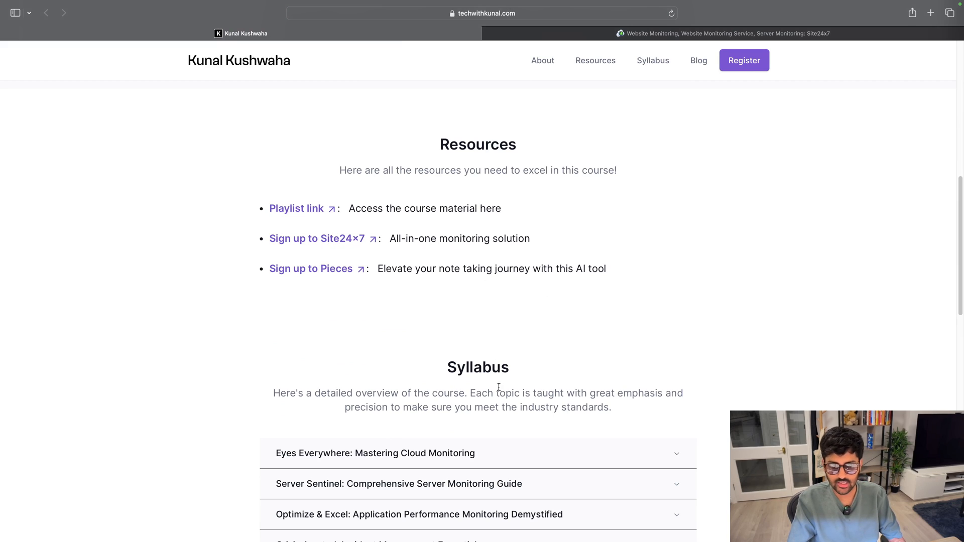
Step: Scroll down the course page to the Syllabus section
scroll(down, 3)
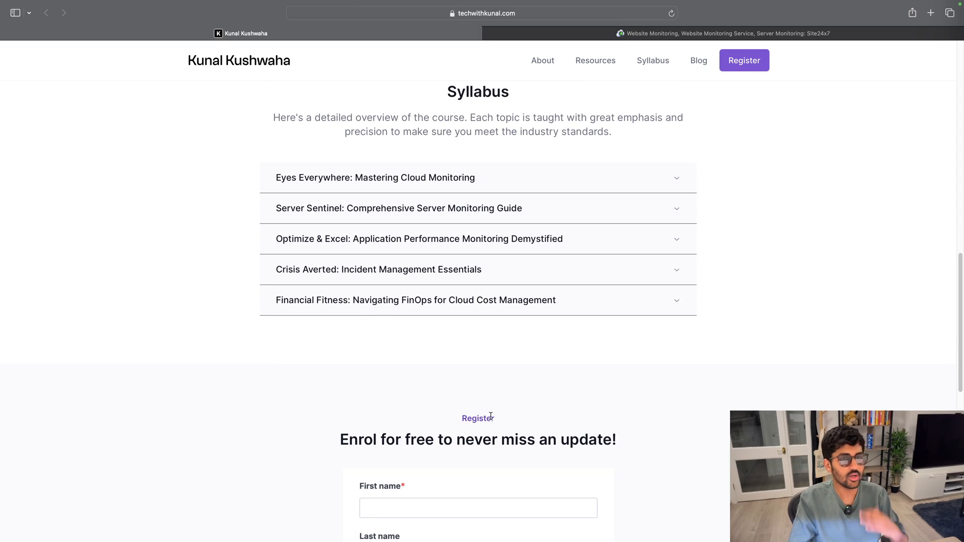
scroll(down, 3)
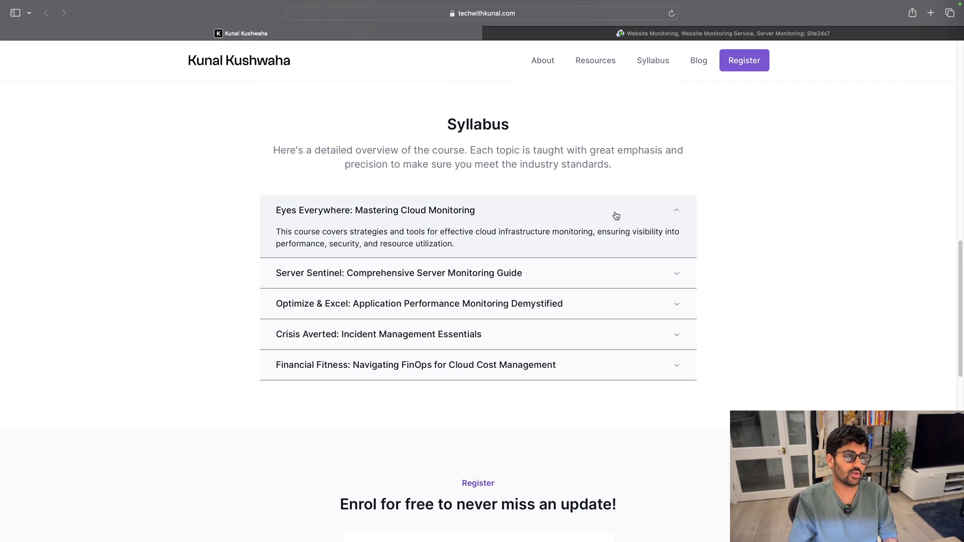
mouse_move(597, 290)
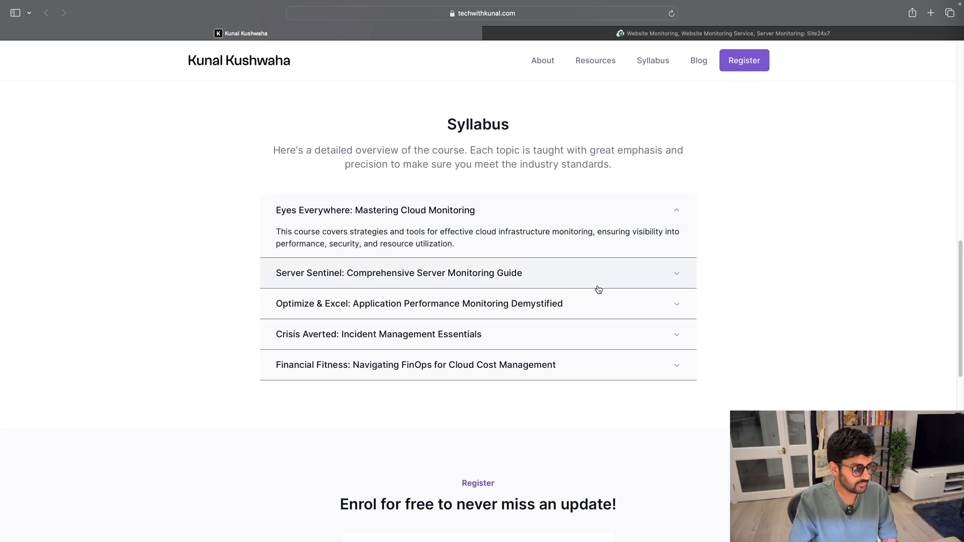
scroll(down, 3)
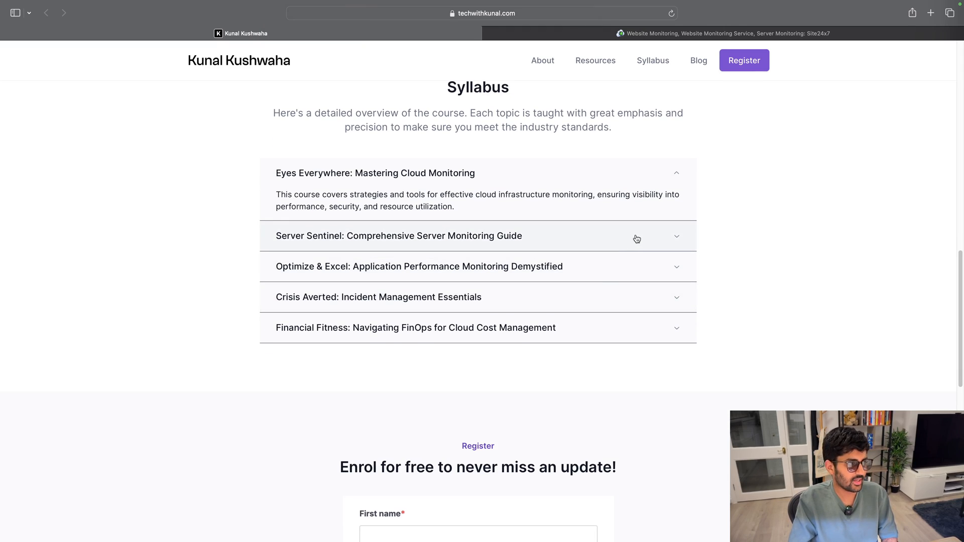
Step: Expand the Server Sentinel and following syllabus topics to read their descriptions
click(399, 235)
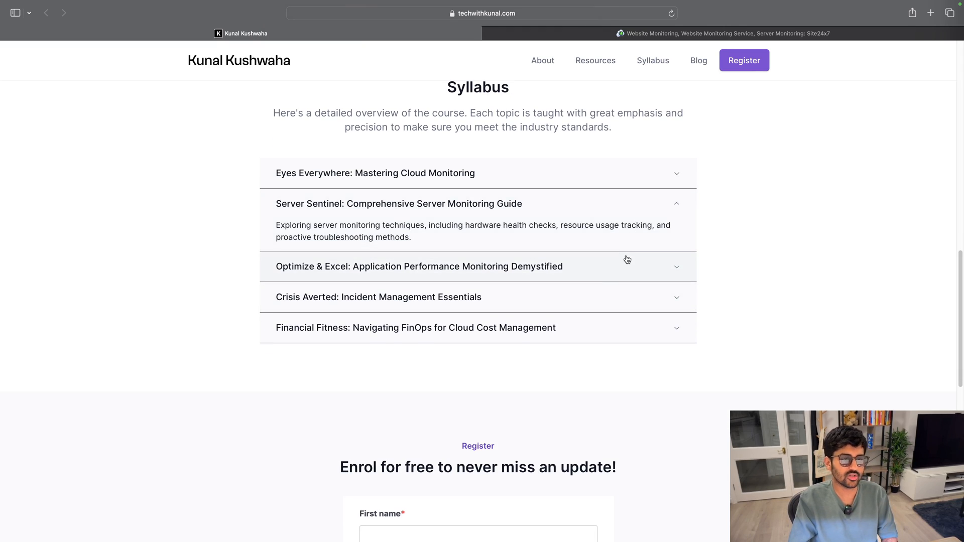
click(420, 267)
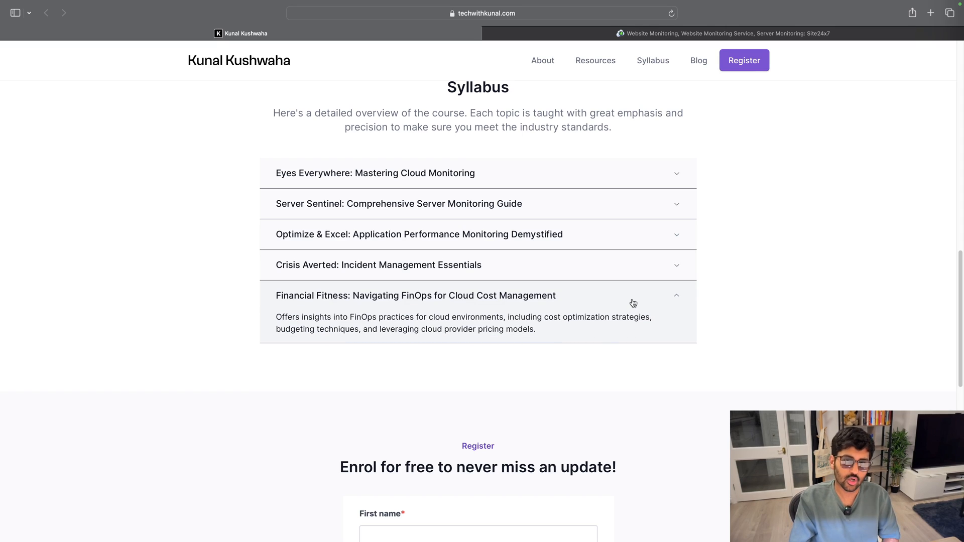
scroll(down, 3)
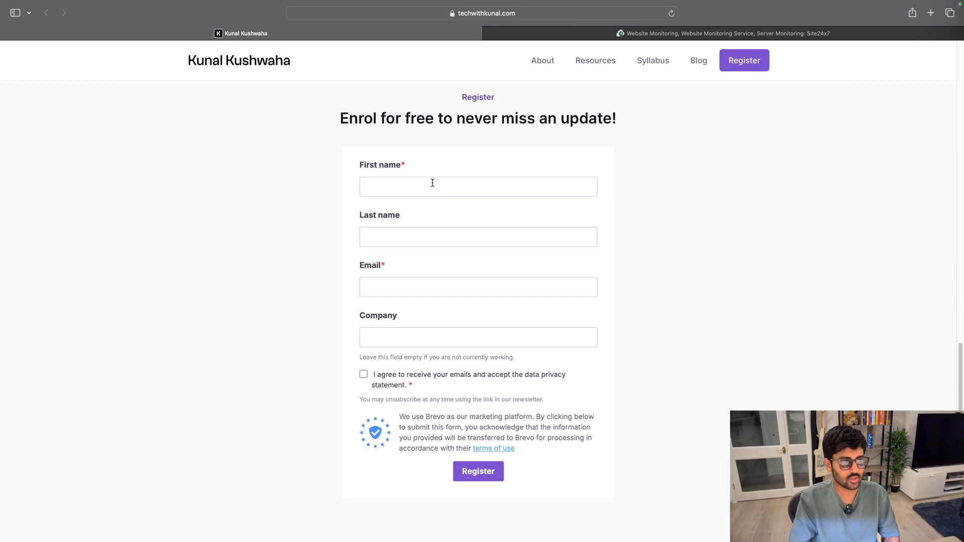
mouse_move(399, 383)
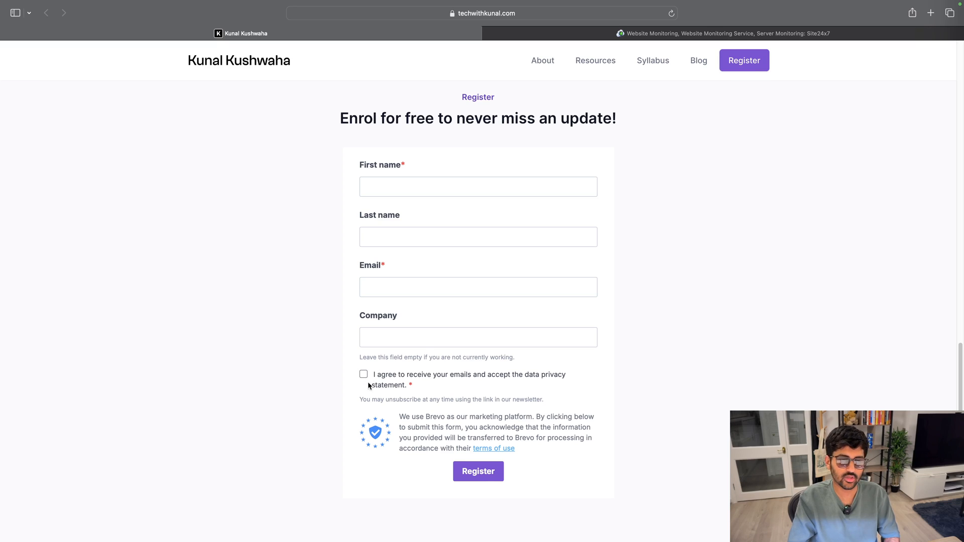
Step: Scroll down to the Register section to review the enrolment form fields
scroll(down, 3)
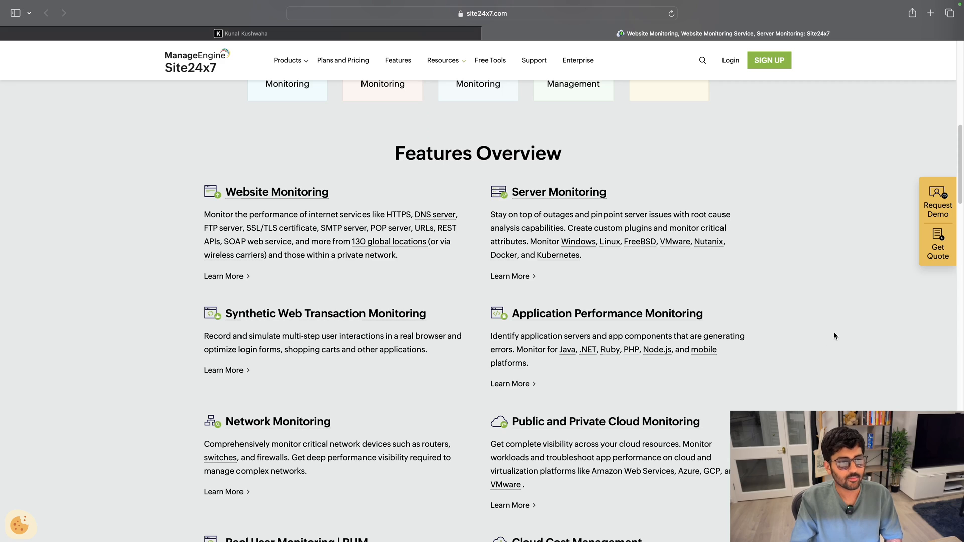
Step: Scroll up to the Site24x7 Features Overview section
scroll(up, 3)
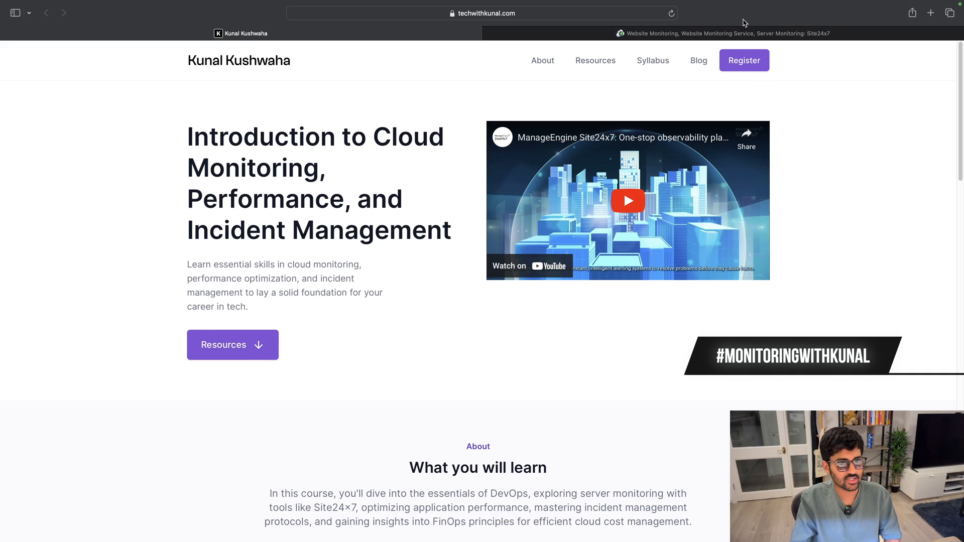
mouse_move(564, 338)
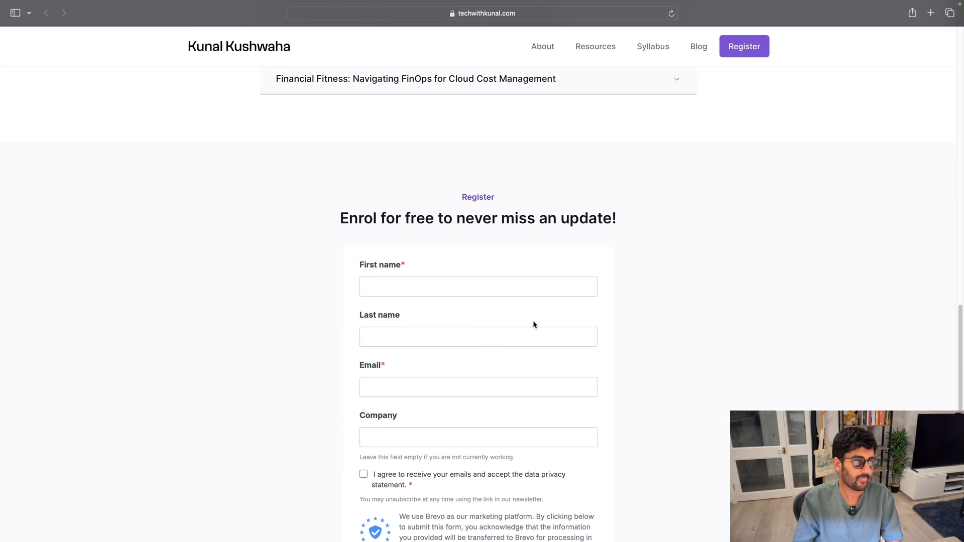
Step: Scroll down the course page to the empty Register enrolment form
scroll(down, 3)
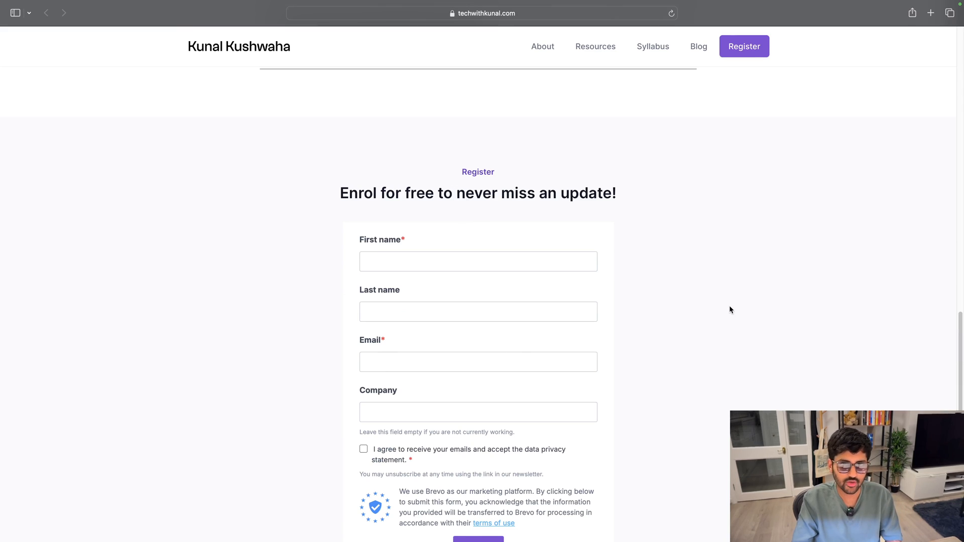